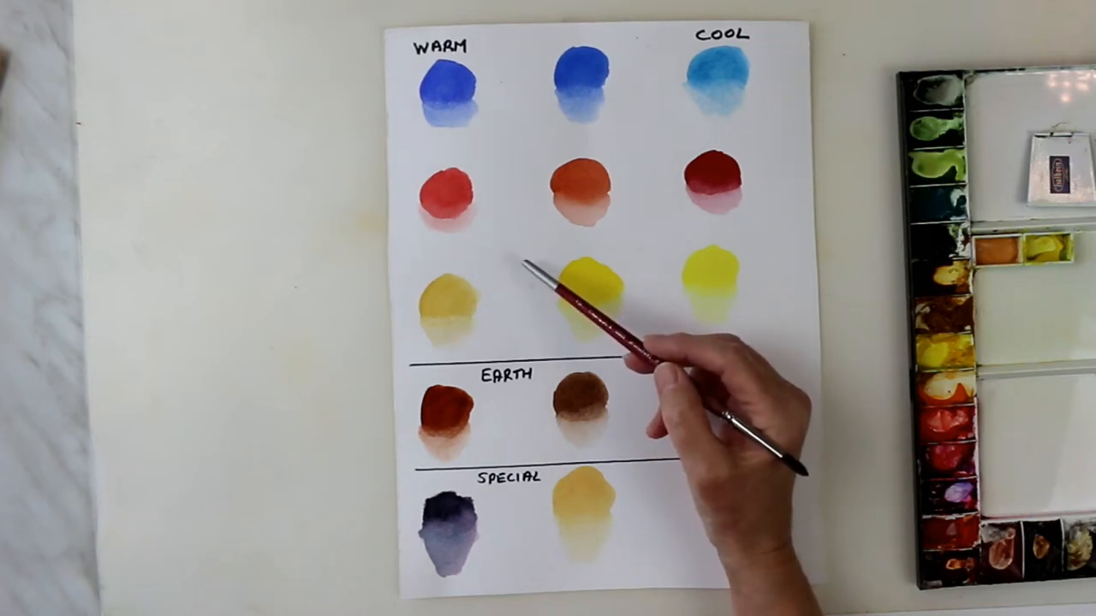
mouse_move(668, 402)
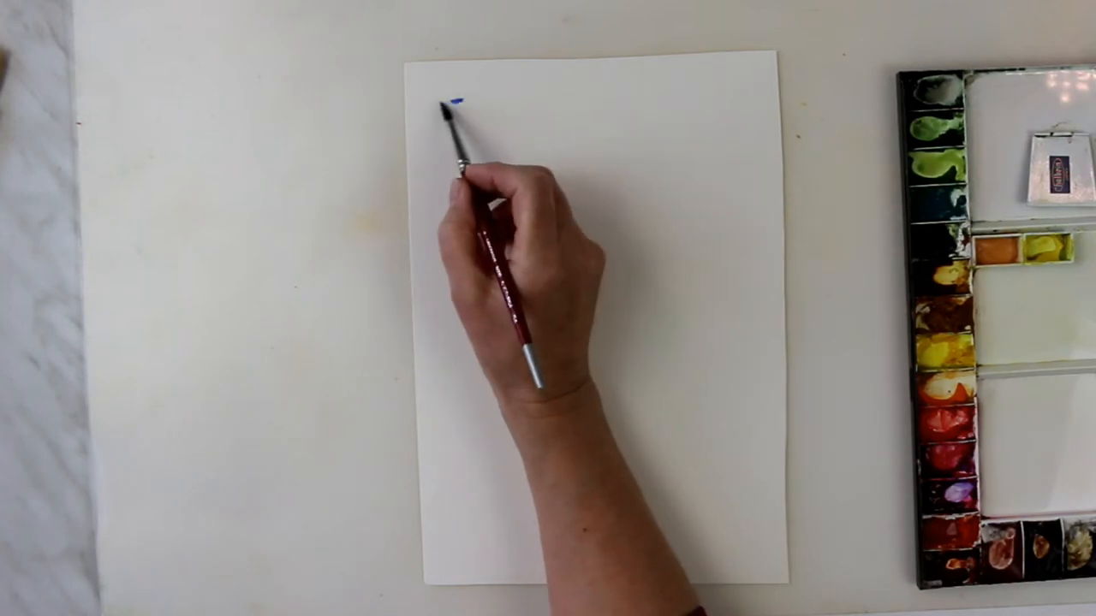
left_click_drag(454, 111, 462, 136)
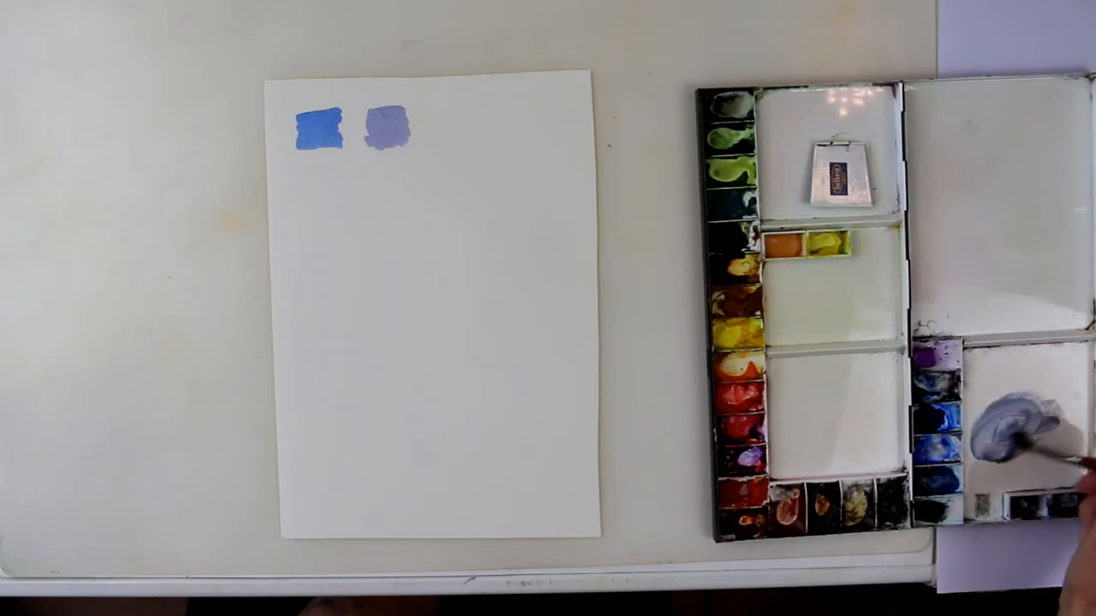
left_click_drag(1027, 437, 445, 119)
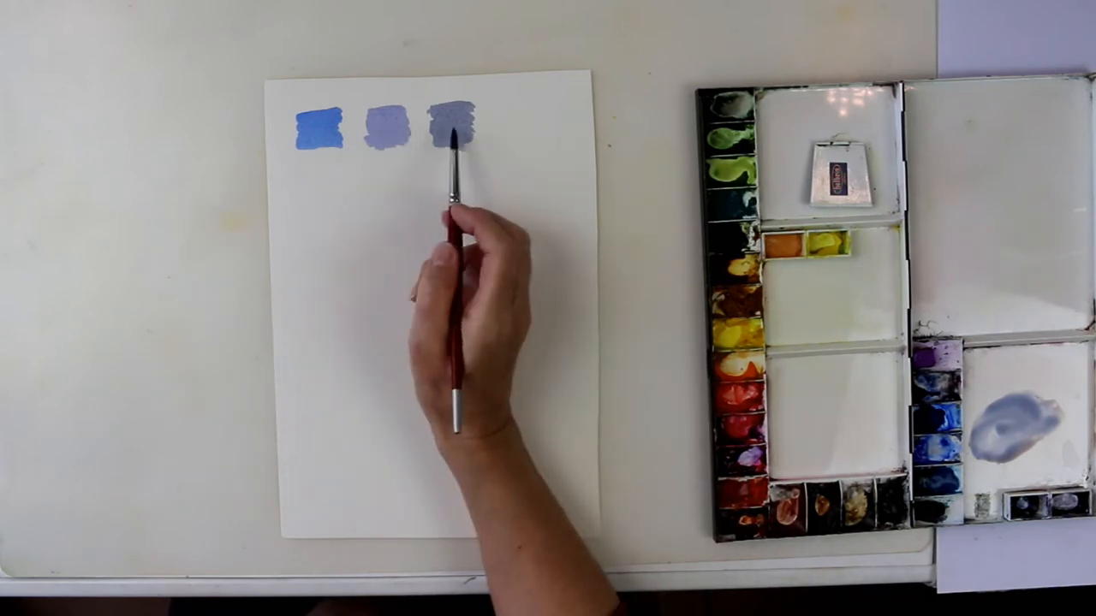
mouse_move(599, 445)
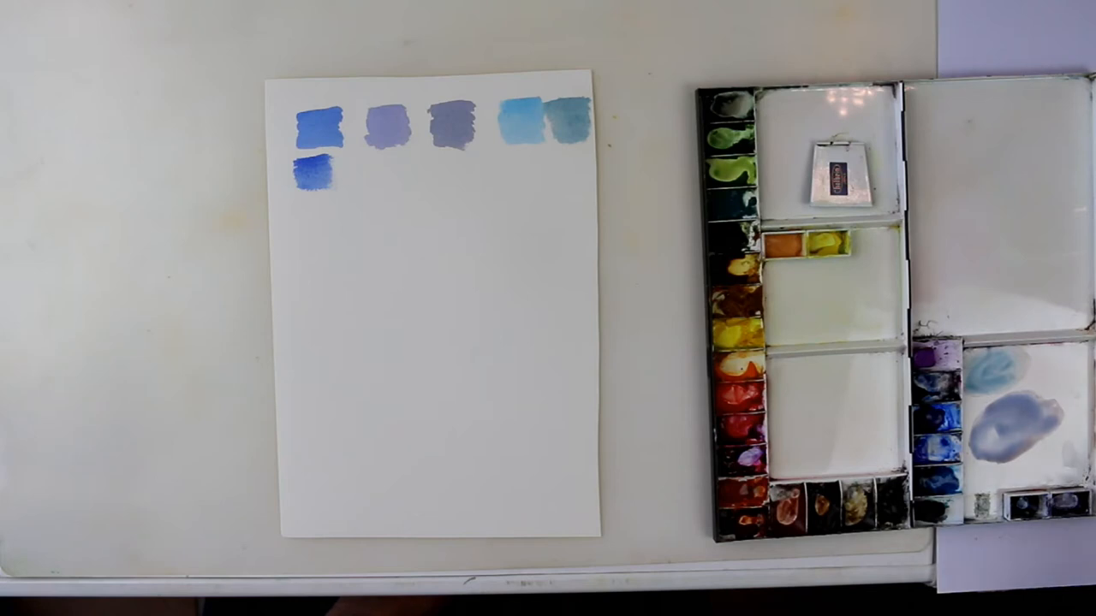
mouse_move(309, 171)
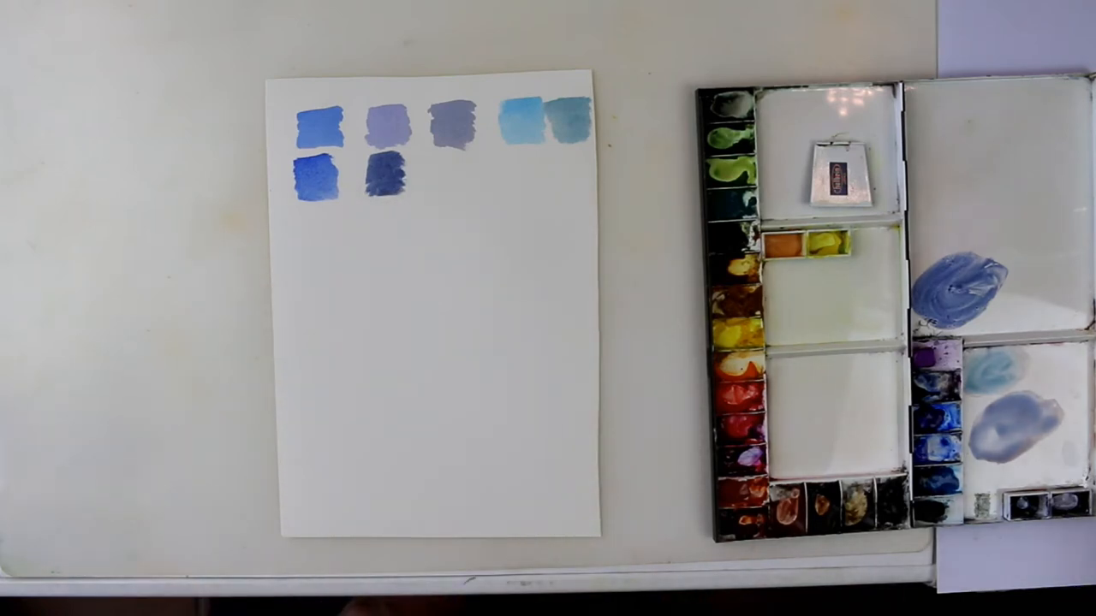
mouse_move(411, 196)
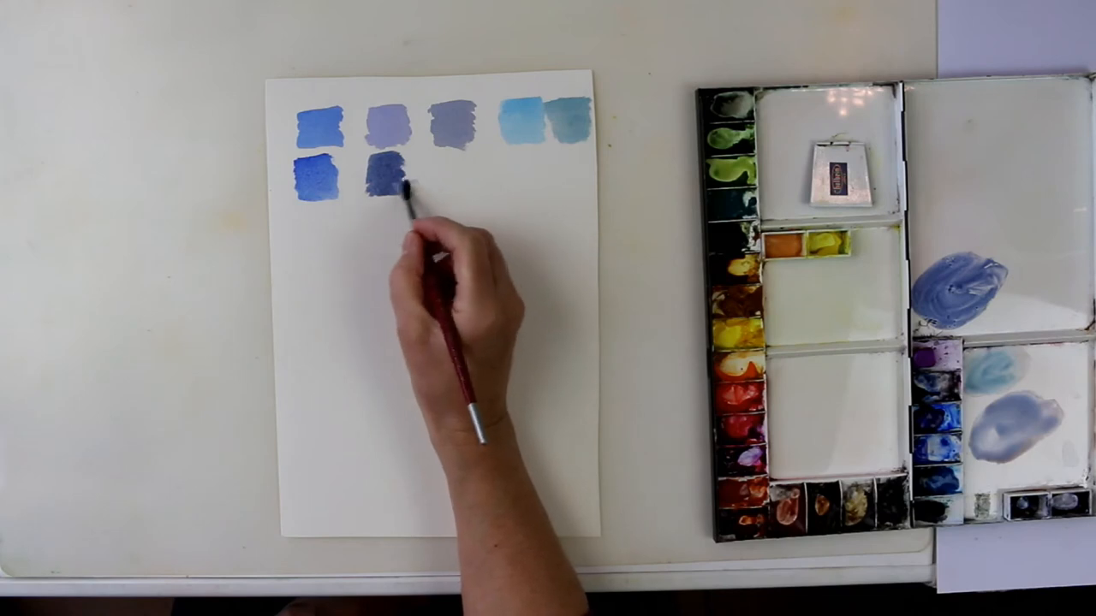